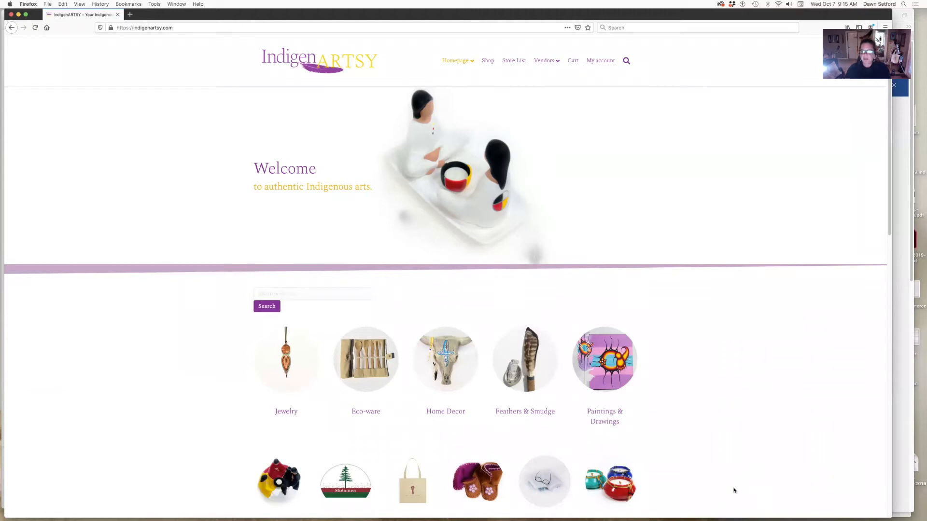
mouse_move(730, 486)
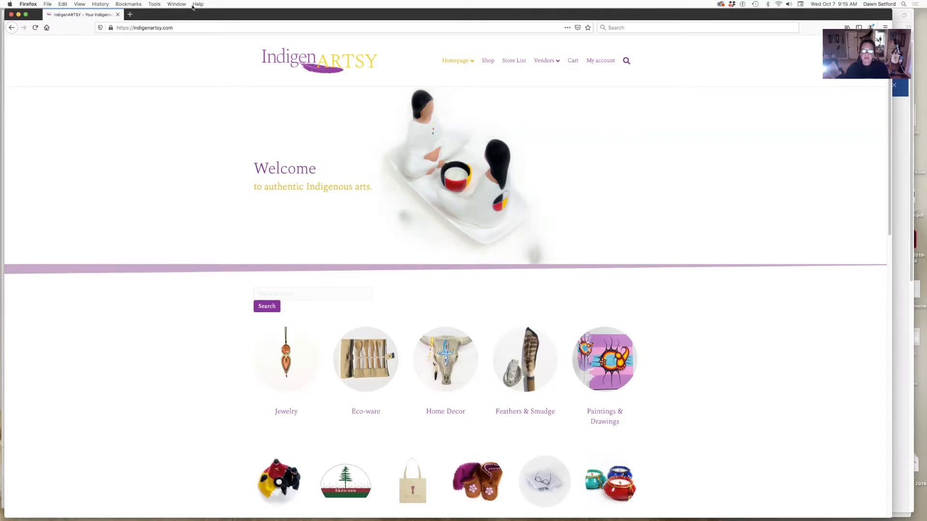
Go to My account and choose 'I am a vendor' to reveal the shop name, URL and phone fields
left_click(142, 27)
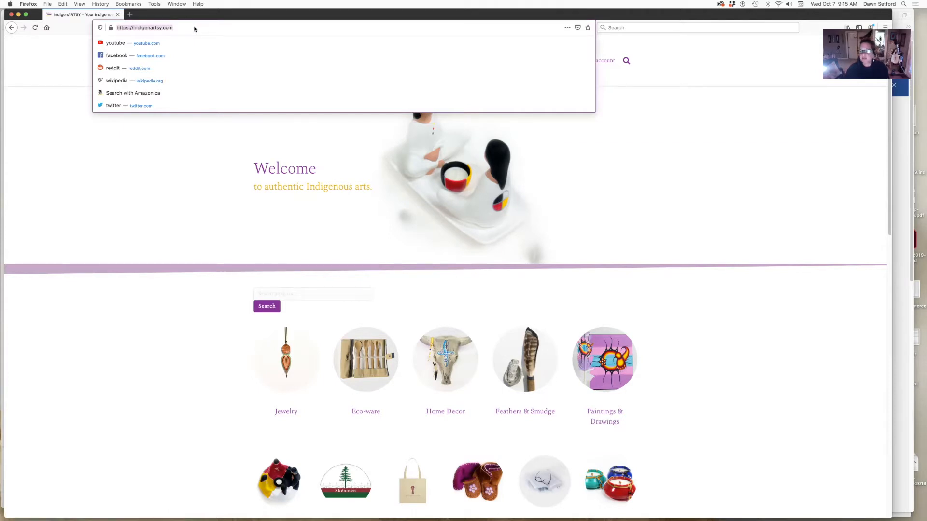
mouse_move(789, 82)
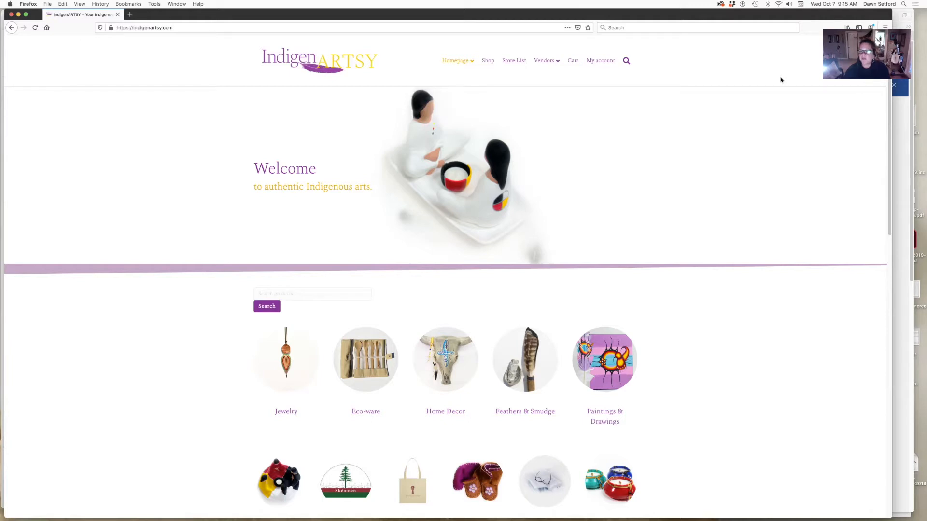
mouse_move(778, 74)
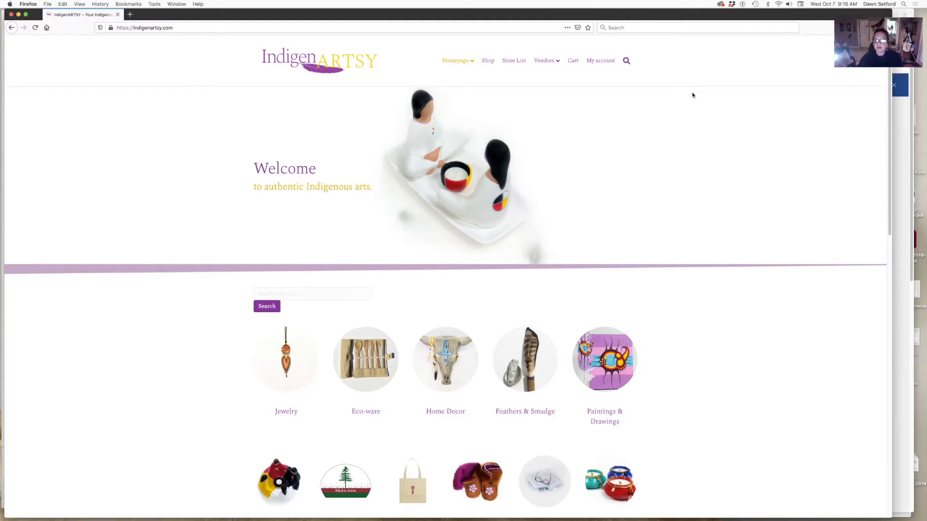
mouse_move(690, 92)
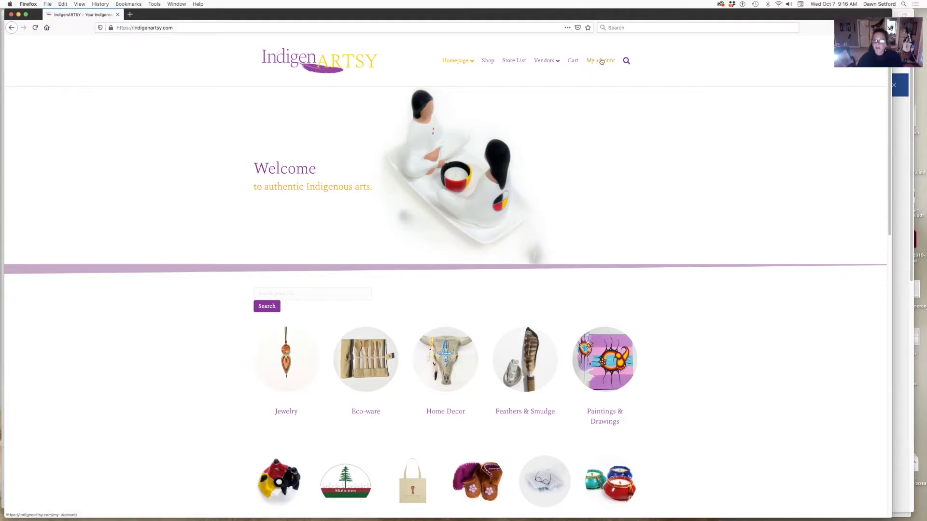
left_click(600, 61)
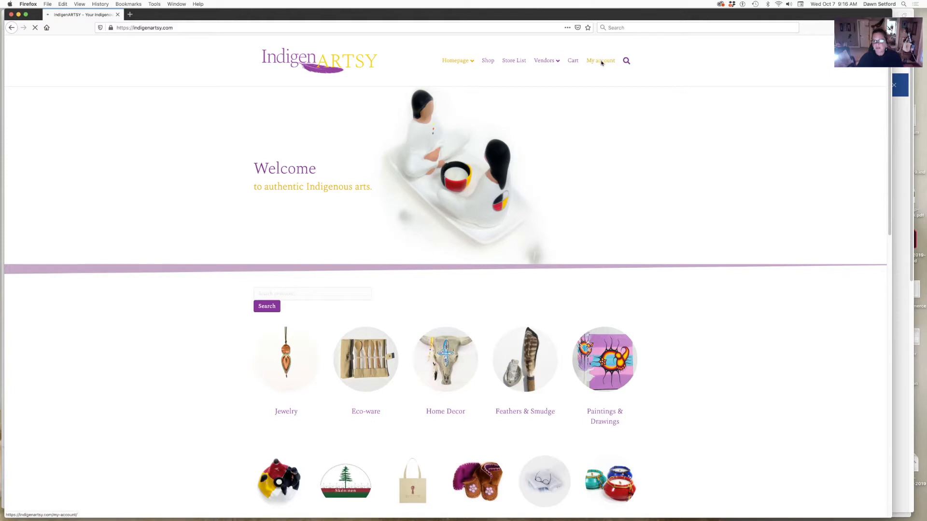
left_click(600, 60)
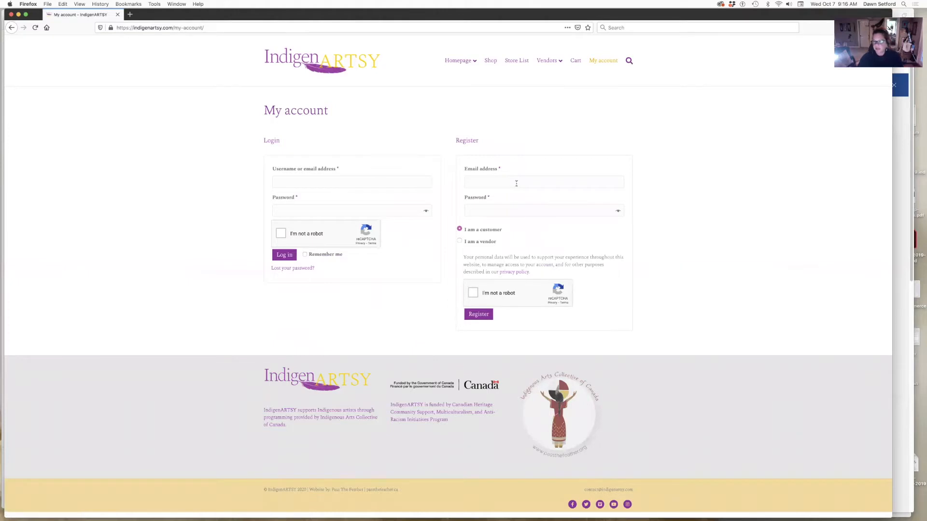
left_click(543, 182)
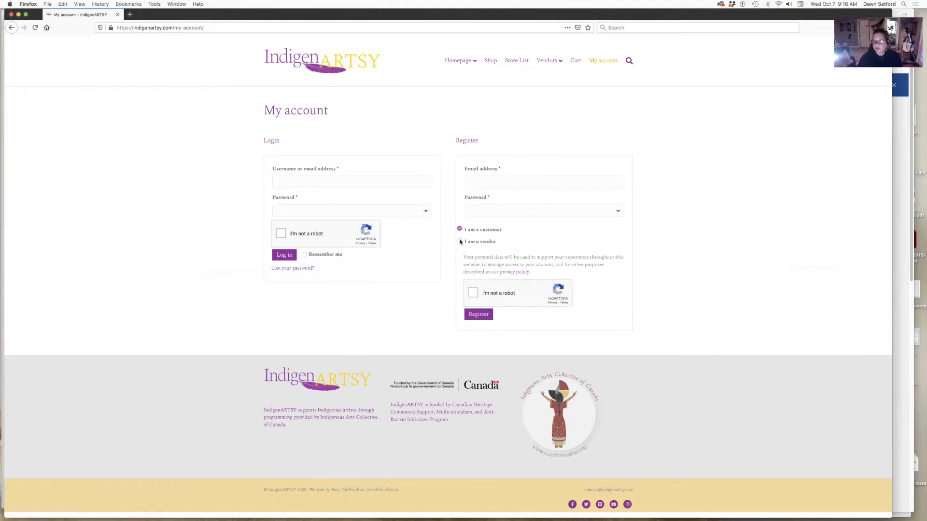
left_click(458, 241)
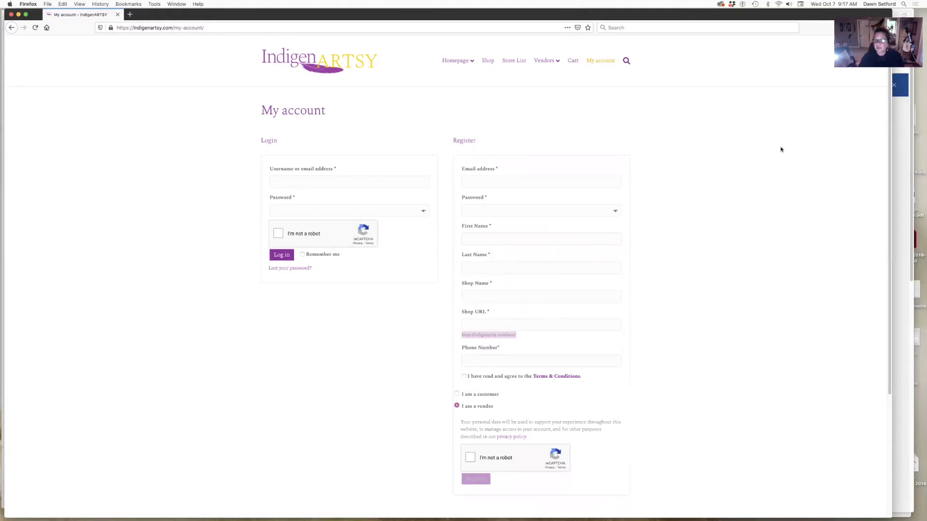
left_click(544, 61)
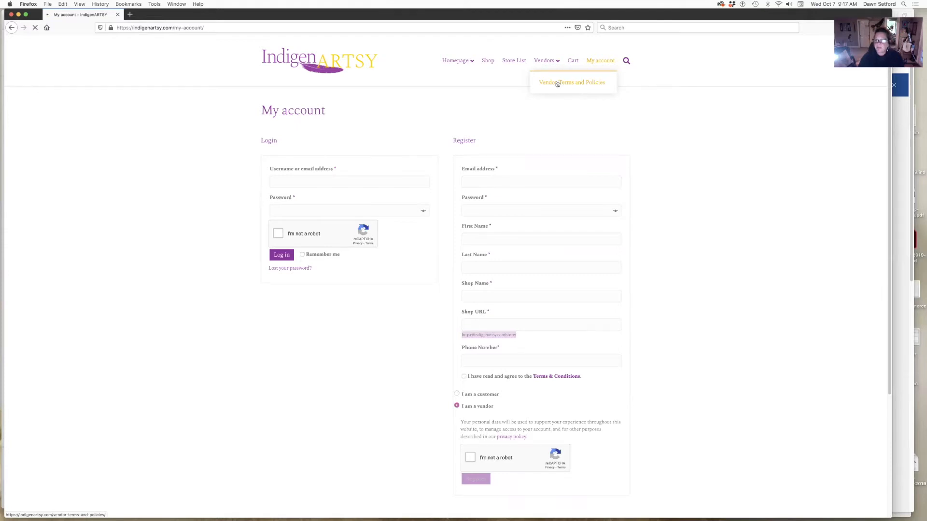
Open Vendor Terms and Policies and scroll to the Terms and Conditions | Vendor Policies tabs
left_click(572, 82)
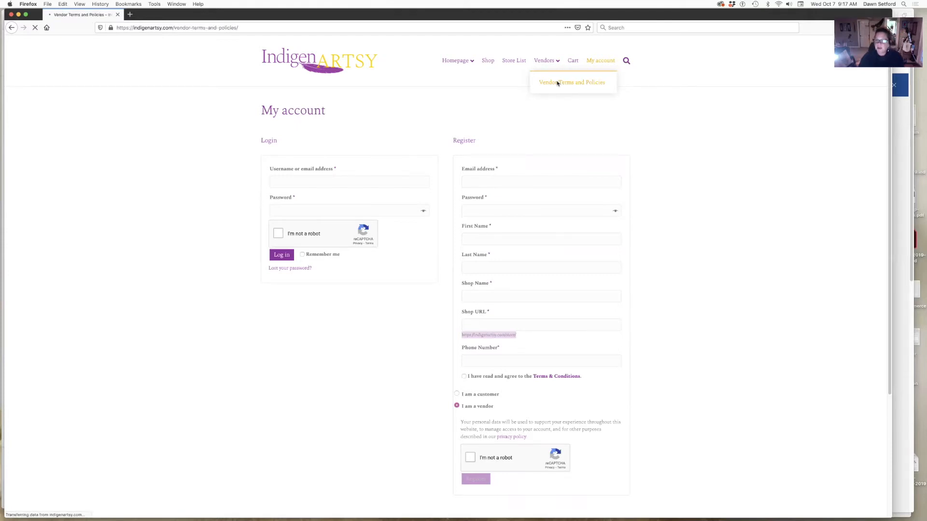
left_click(572, 82)
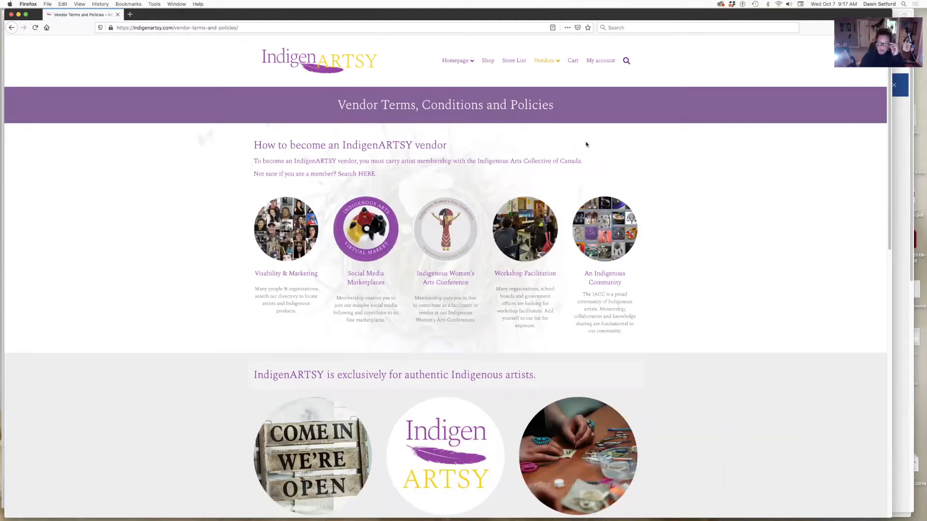
mouse_move(706, 385)
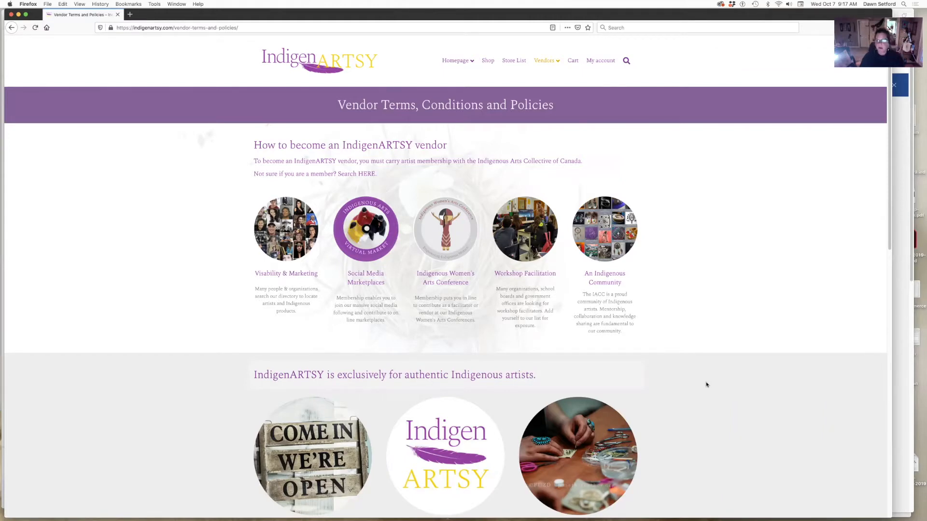
scroll("down", 3)
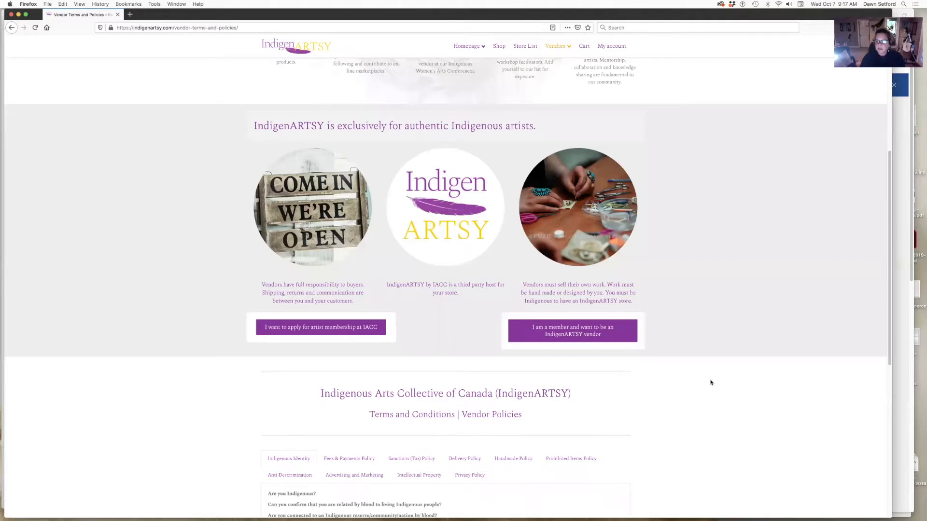
mouse_move(706, 379)
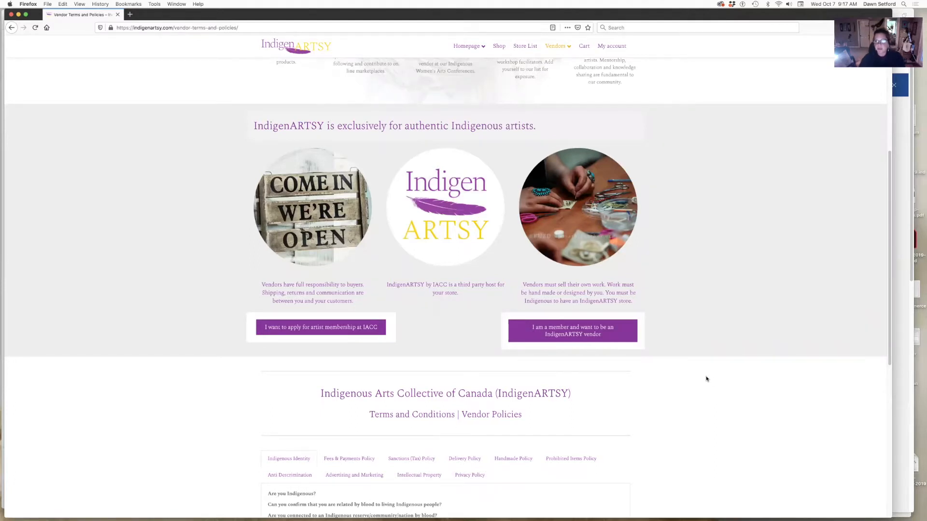
mouse_move(714, 379)
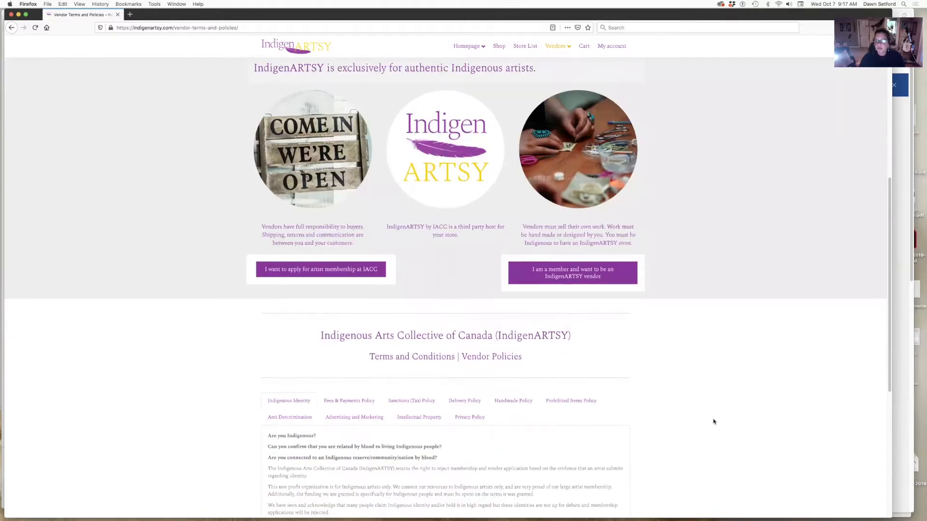
scroll("down", 3)
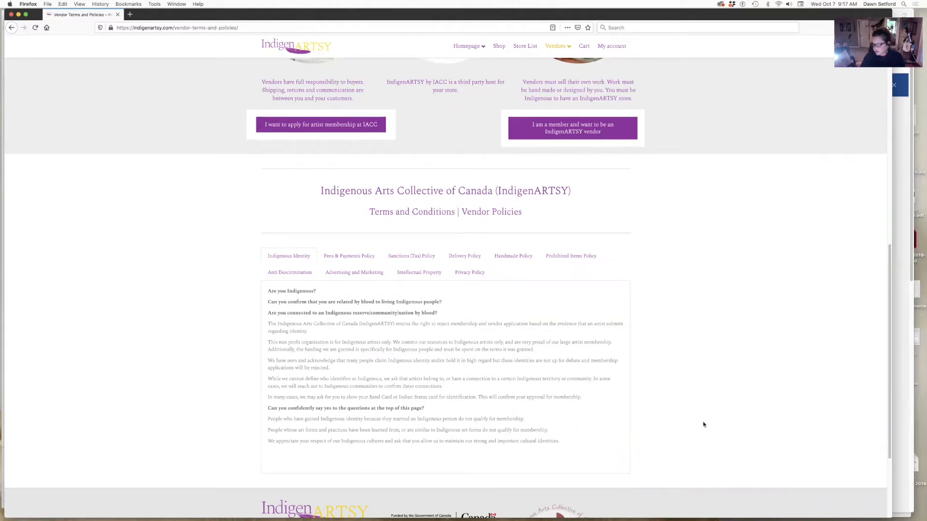
mouse_move(730, 428)
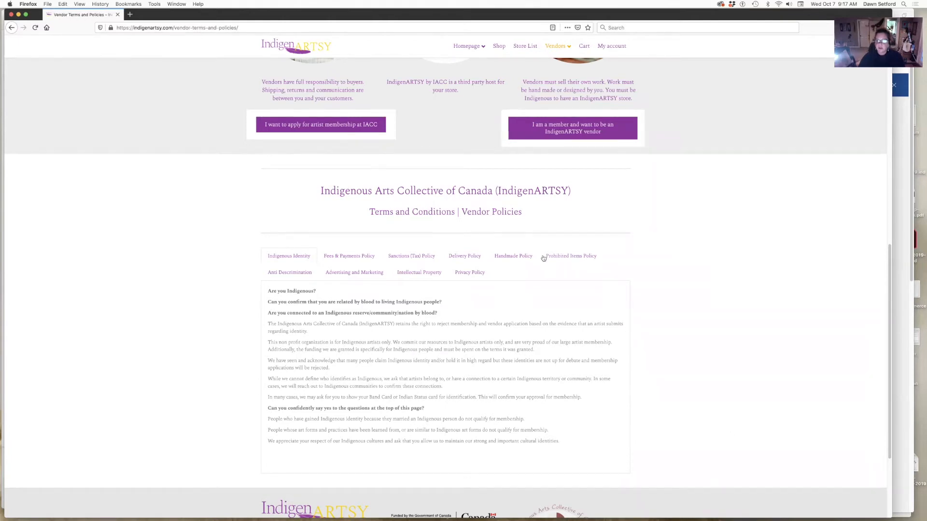
scroll("up", 3)
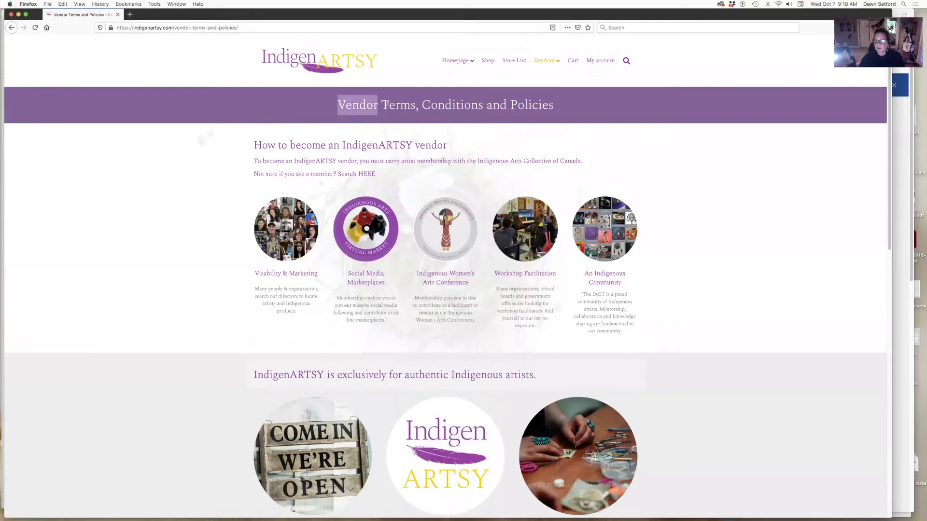
scroll("down", 3)
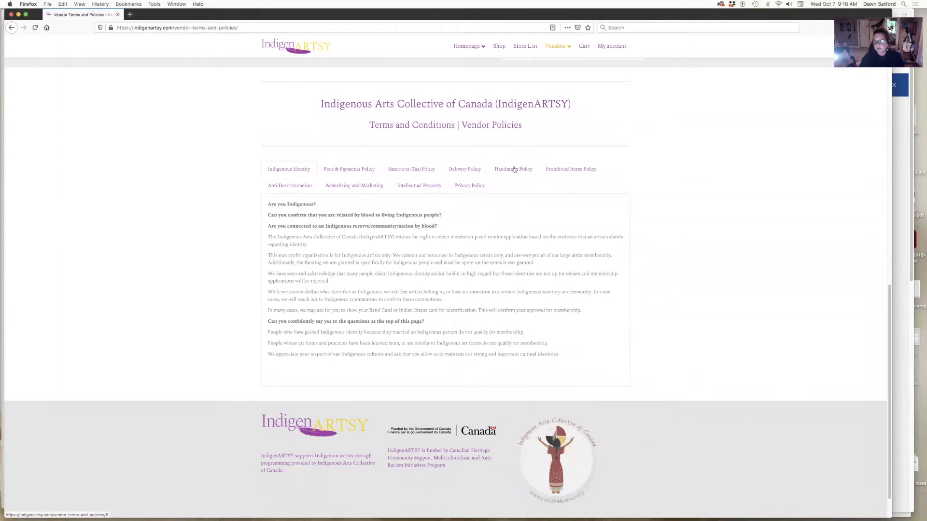
mouse_move(552, 172)
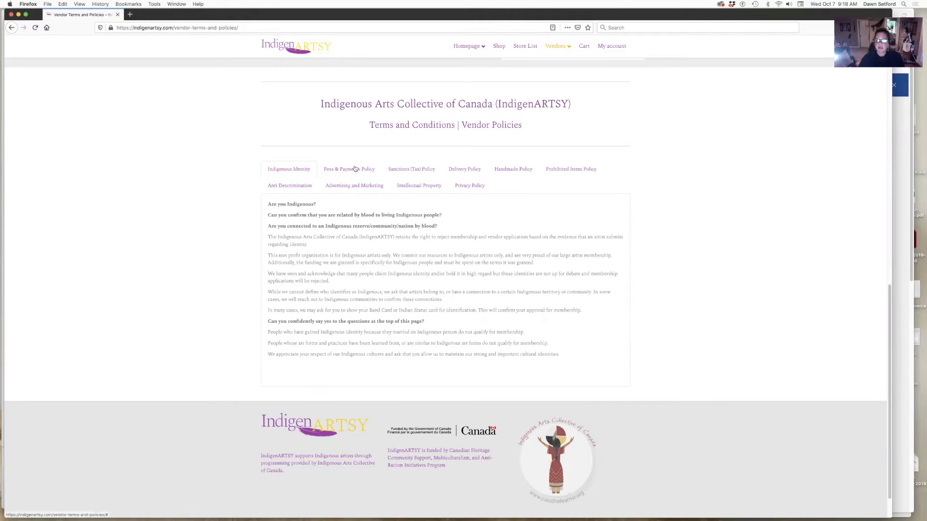
left_click(349, 168)
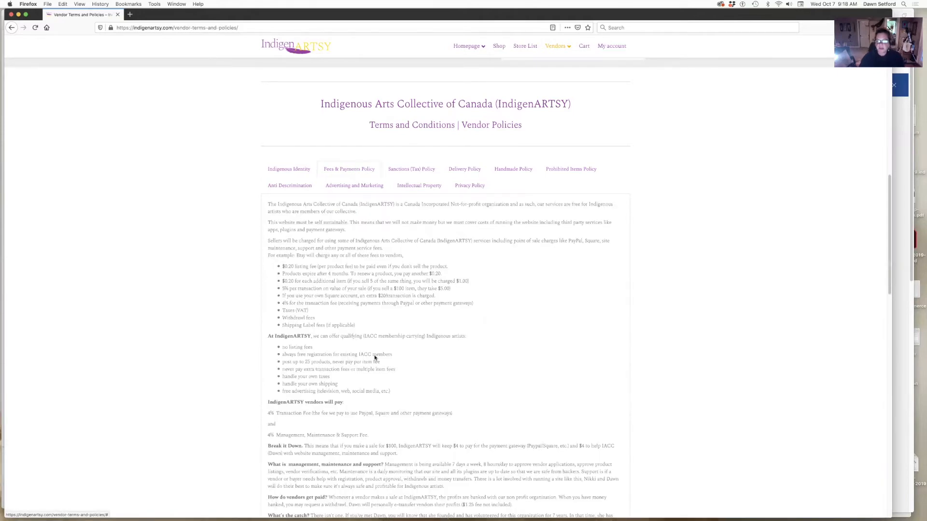
scroll("down", 3)
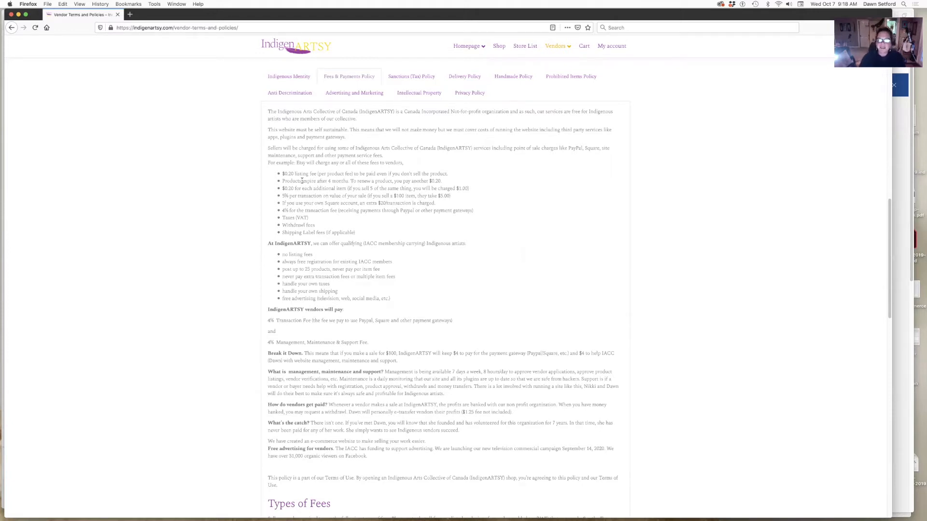
left_click_drag(282, 173, 449, 196)
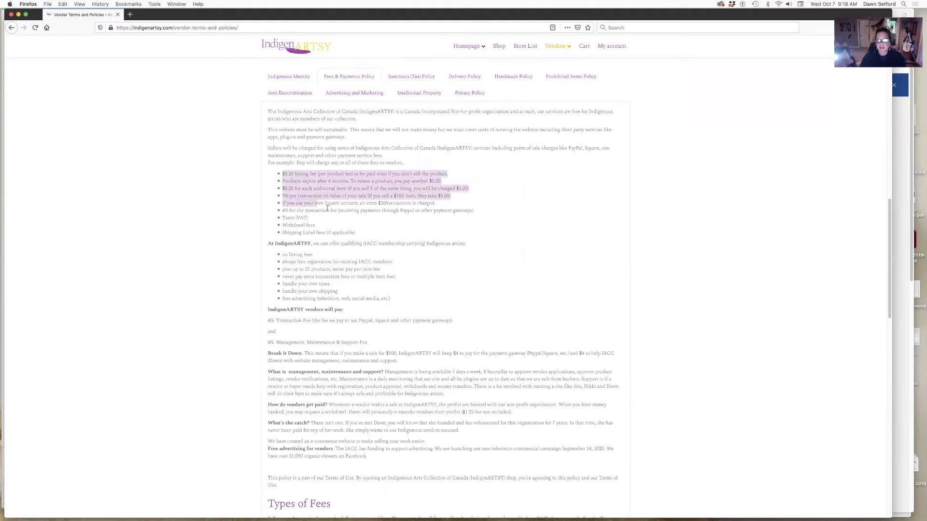
left_click_drag(327, 203, 354, 233)
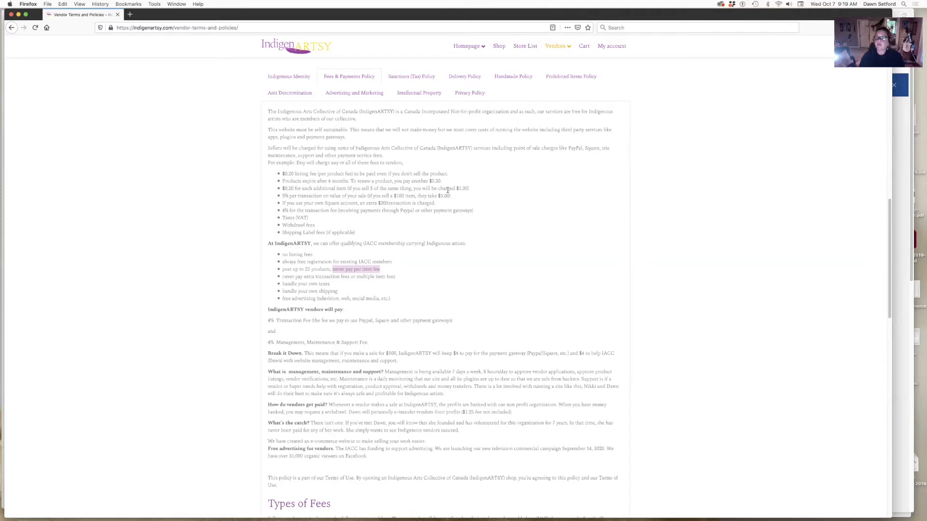
mouse_move(394, 269)
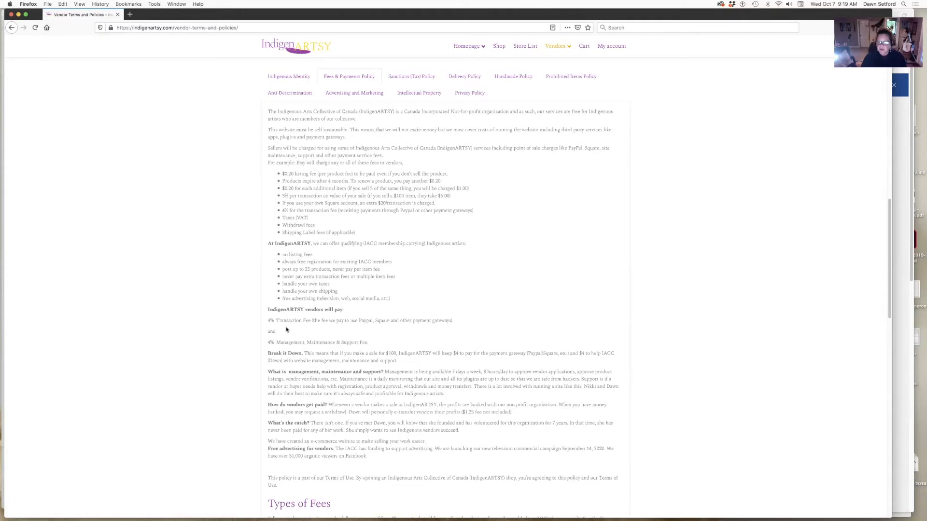
mouse_move(265, 324)
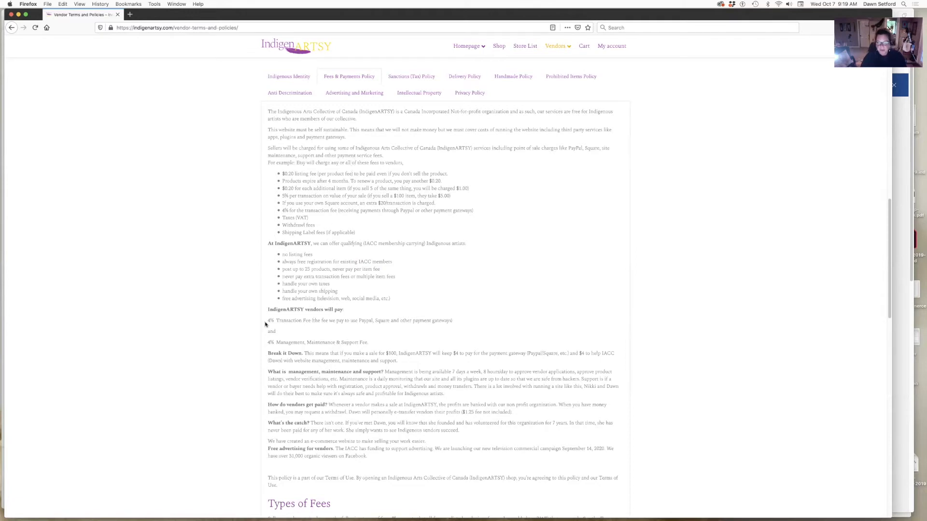
left_click_drag(268, 321, 453, 321)
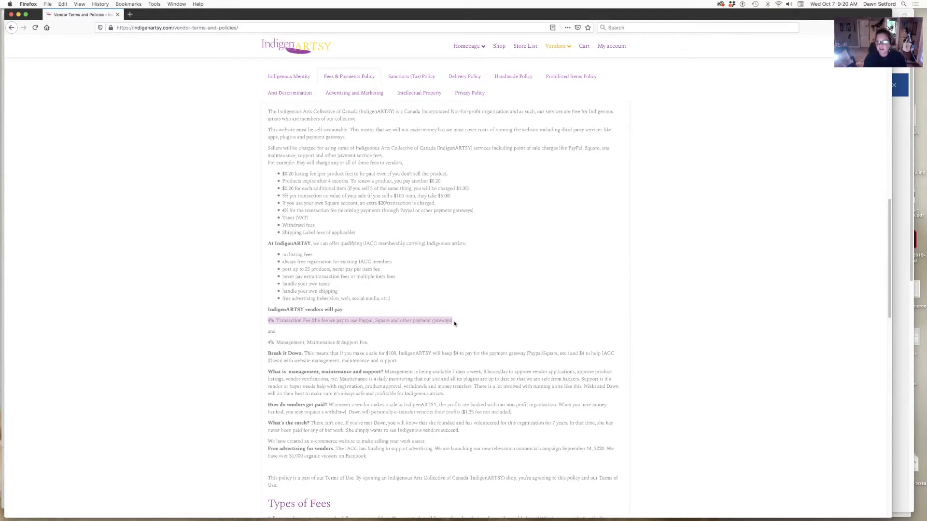
mouse_move(342, 368)
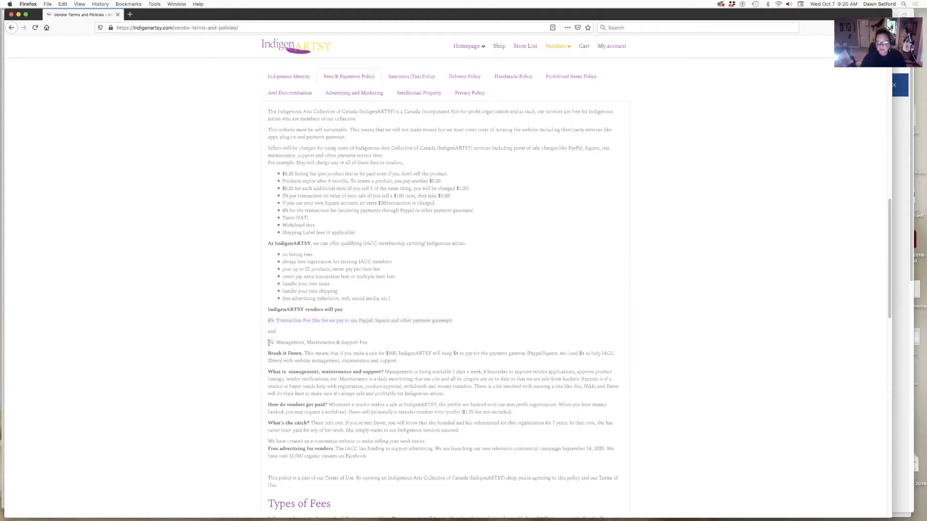
left_click_drag(268, 342, 368, 342)
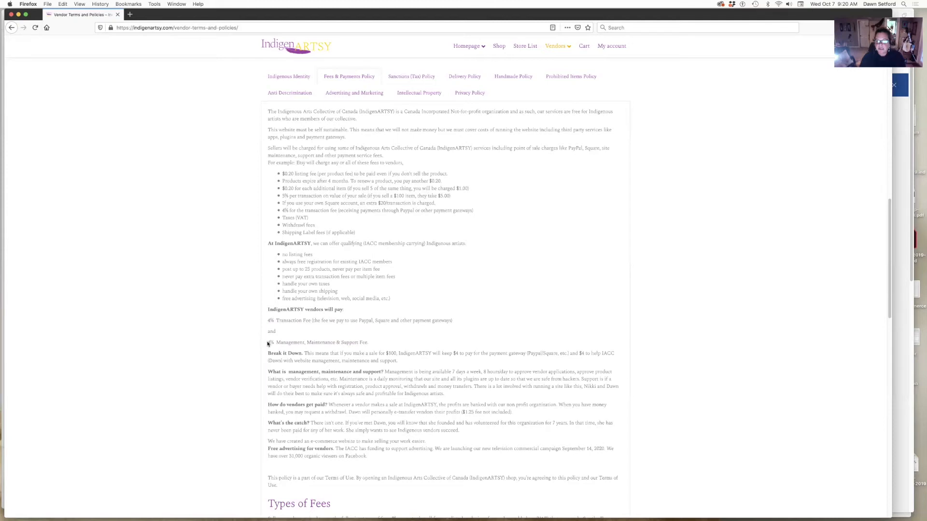
left_click_drag(268, 343, 367, 342)
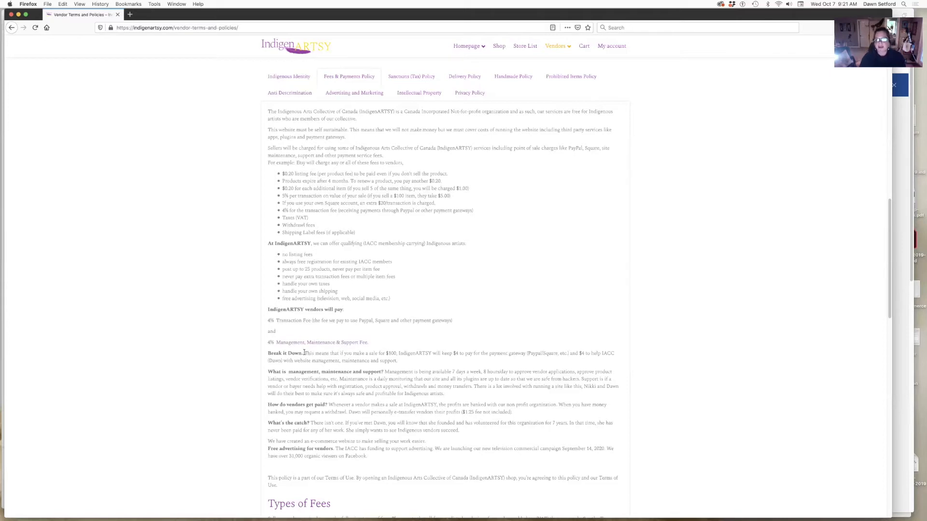
mouse_move(303, 353)
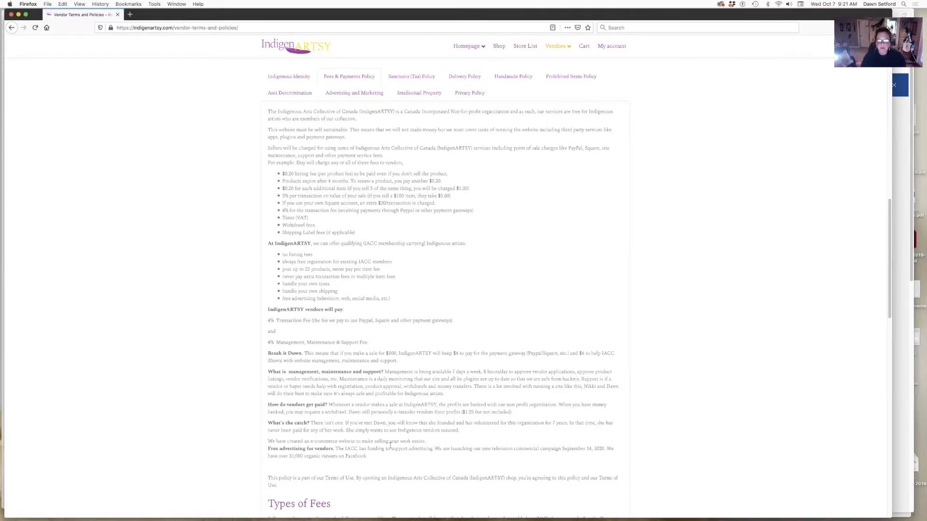
scroll("down", 3)
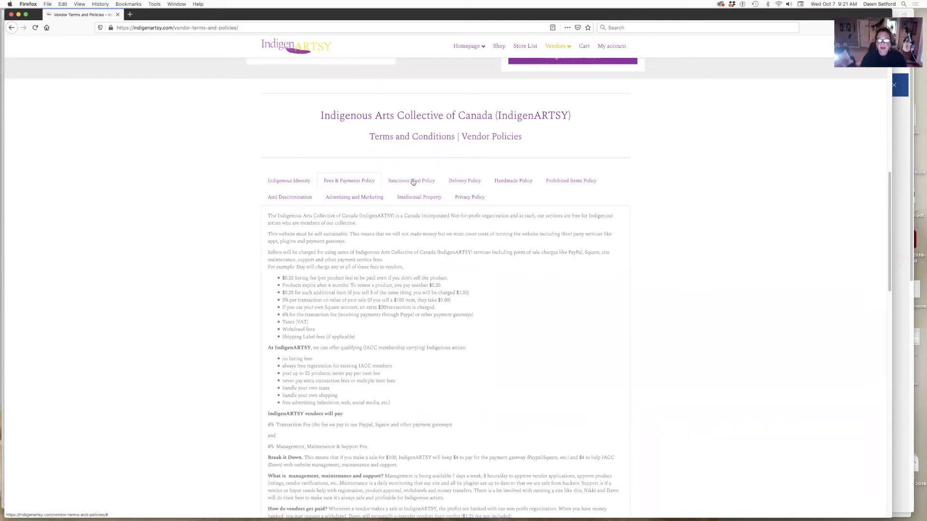
View the Sanctions (Tax) Policy tax explanation, then the Delivery Policy on dispatch and shipping
left_click(411, 181)
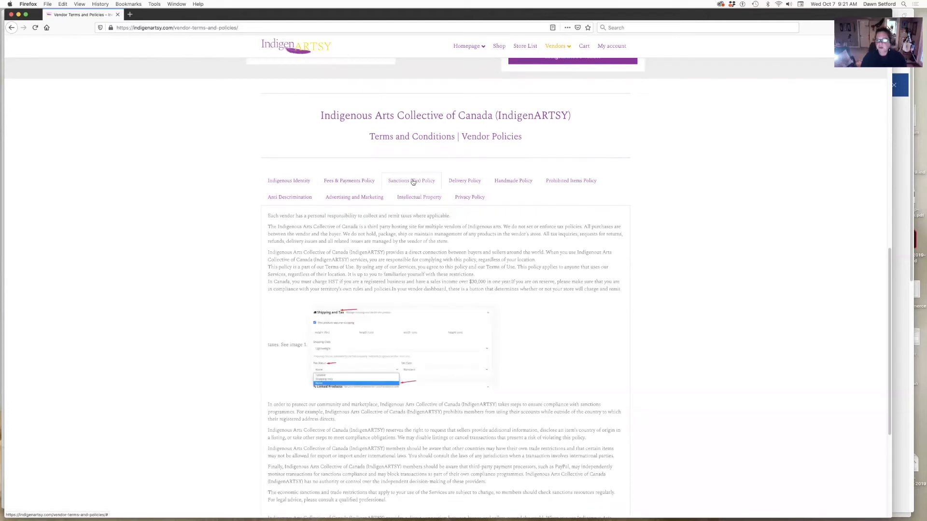
mouse_move(779, 241)
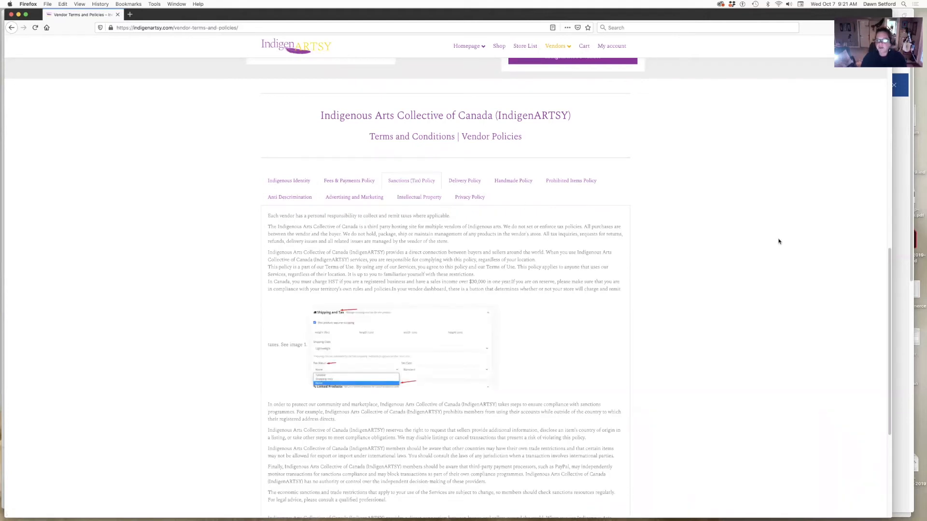
mouse_move(723, 239)
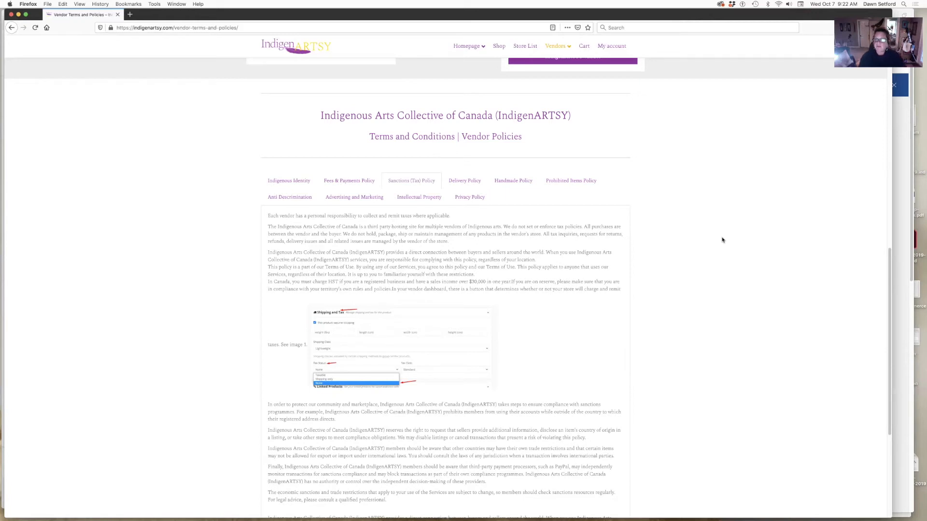
mouse_move(408, 375)
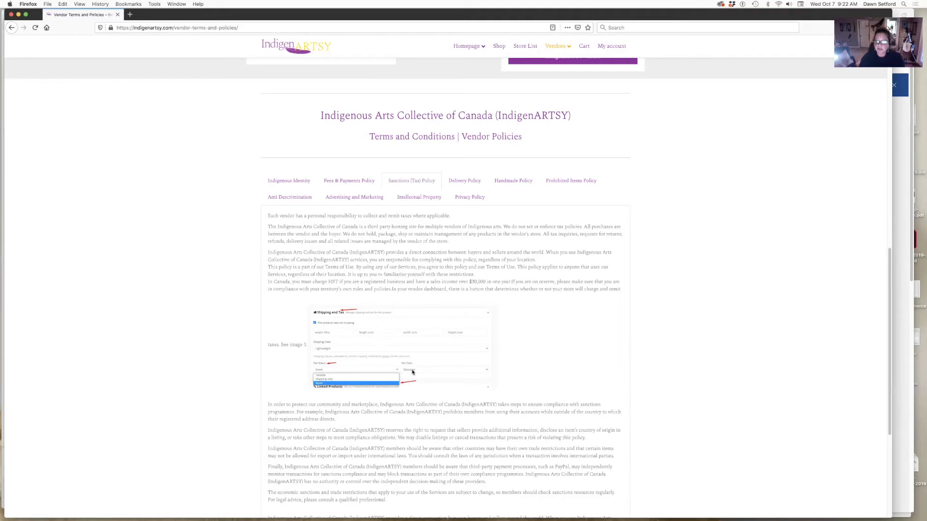
left_click(464, 180)
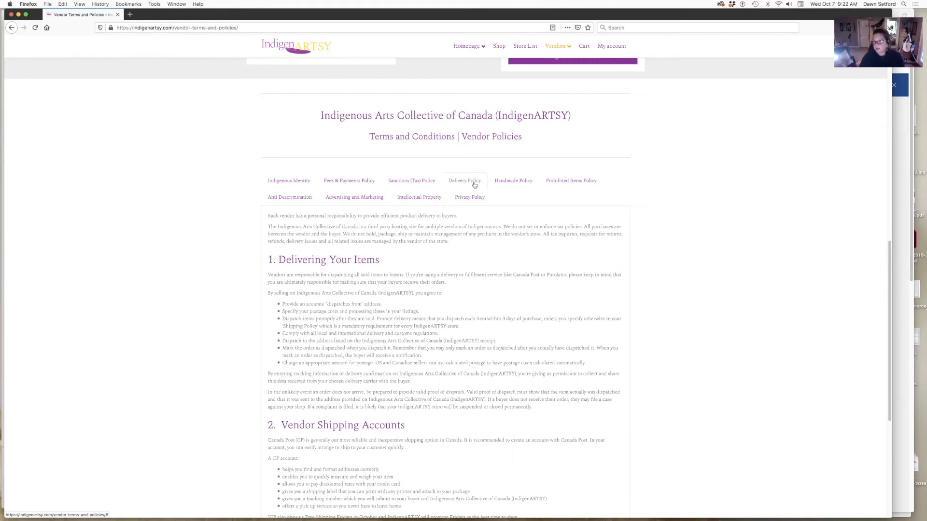
mouse_move(469, 188)
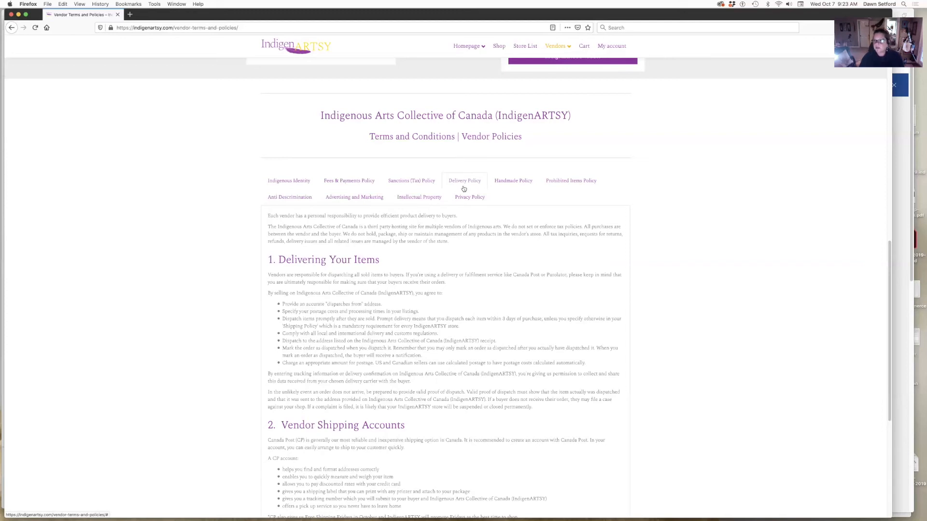
mouse_move(464, 190)
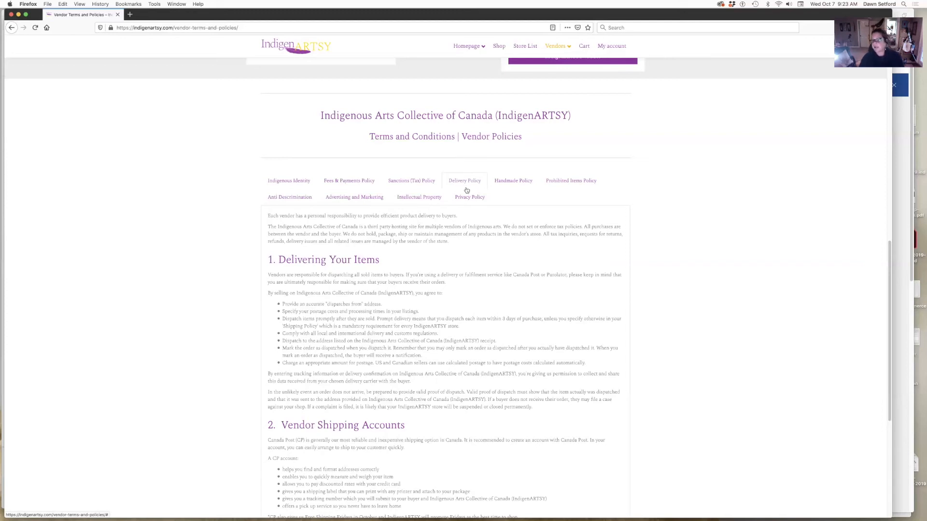
mouse_move(524, 180)
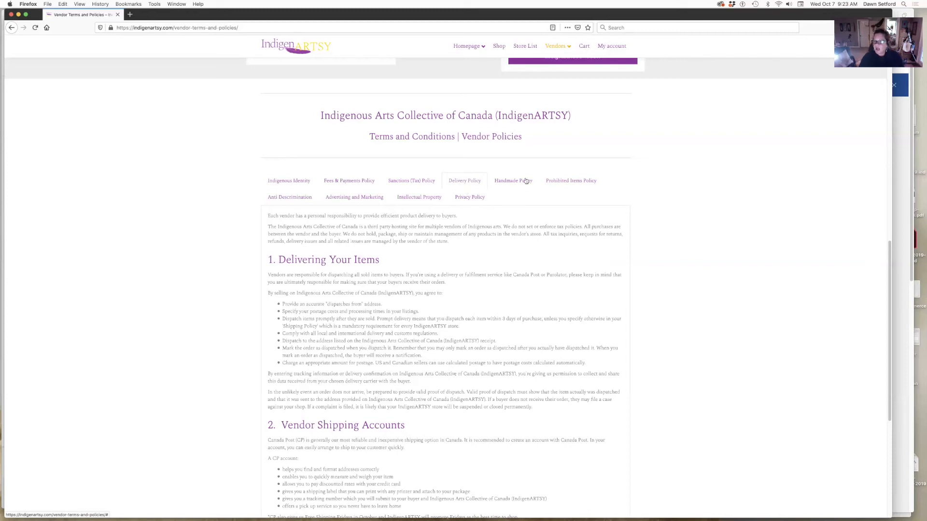
mouse_move(561, 181)
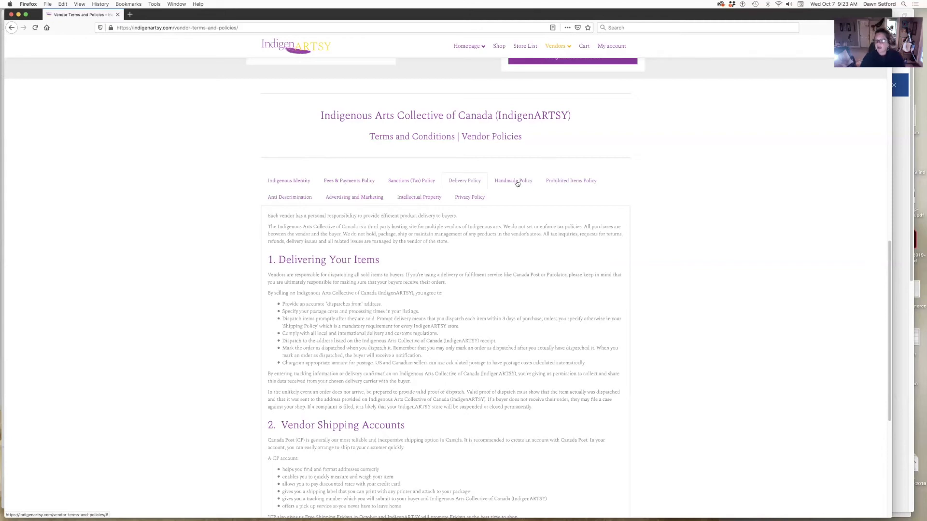
Show the Handmade Policy tab defining makers and designers with examples
left_click(513, 180)
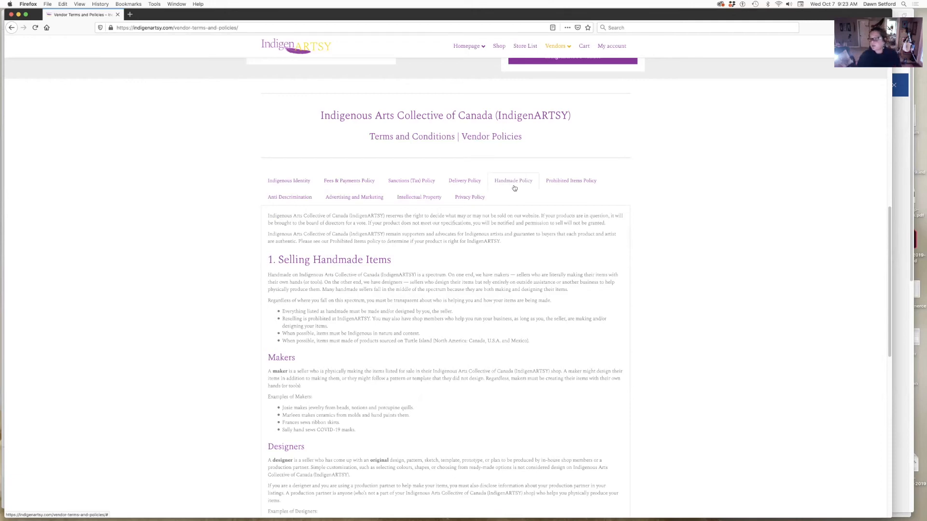
mouse_move(573, 182)
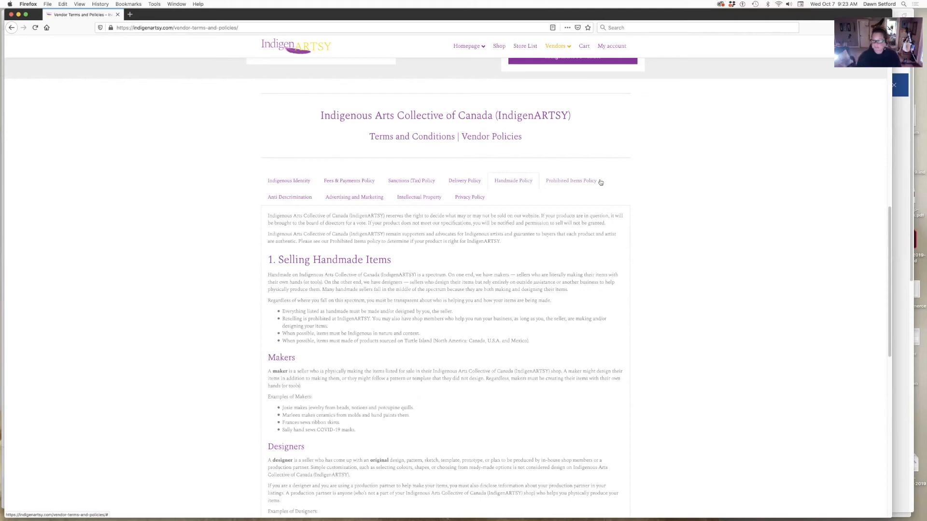
Open Prohibited Items Policy, highlight the crimes against Indigenous people heading, and scroll the restricted list
left_click(569, 180)
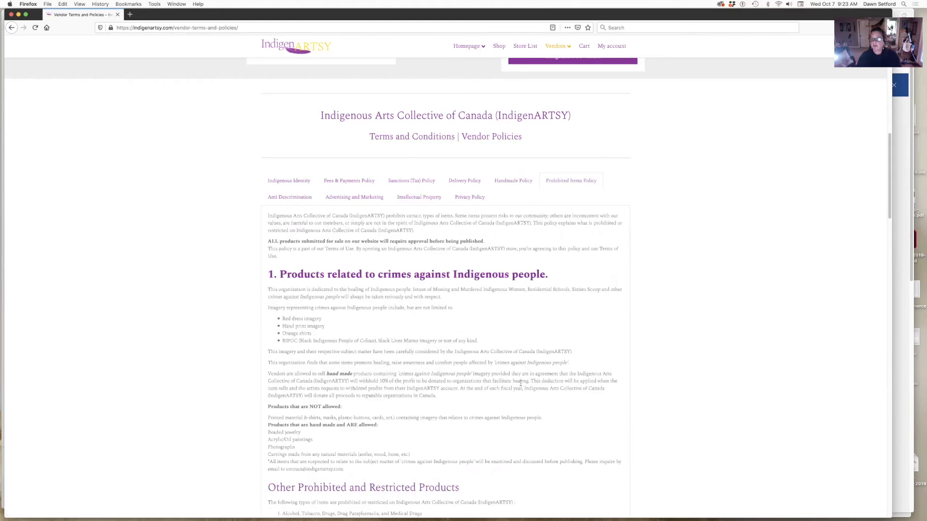
mouse_move(526, 412)
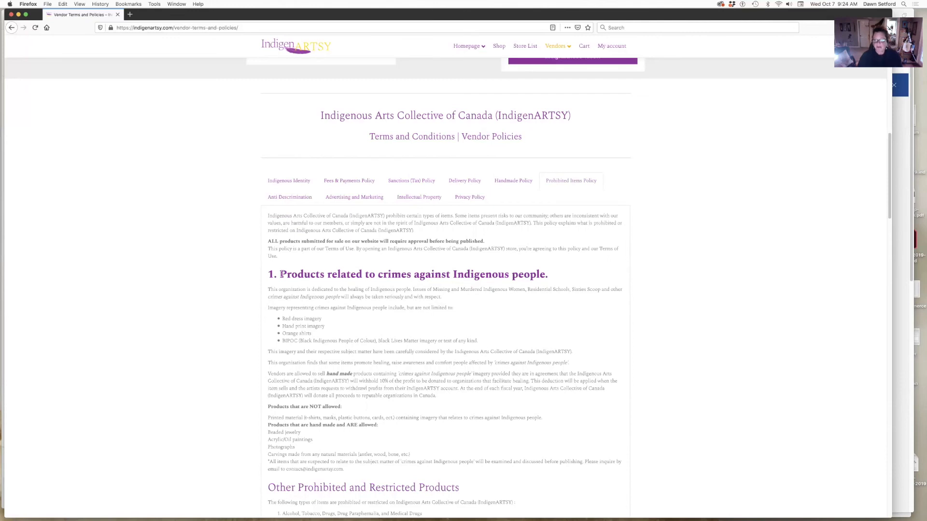
left_click_drag(279, 274, 536, 274)
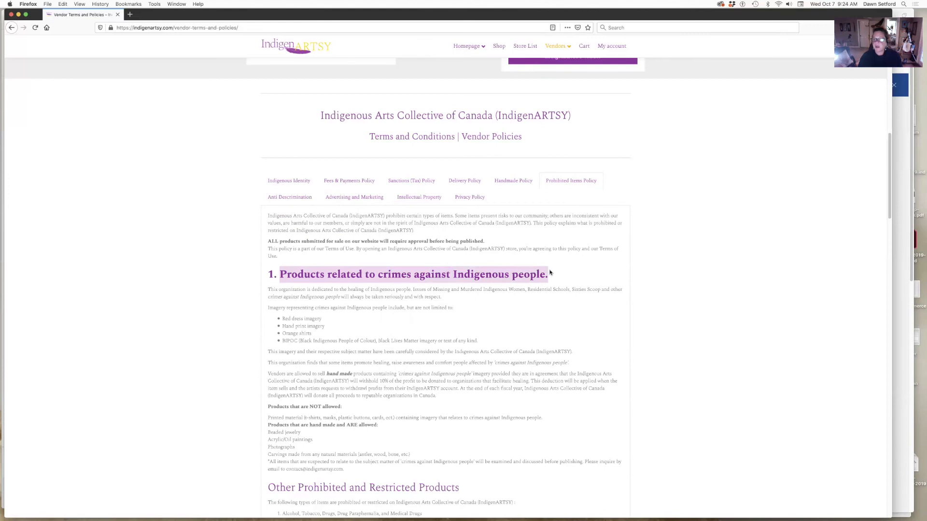
mouse_move(313, 334)
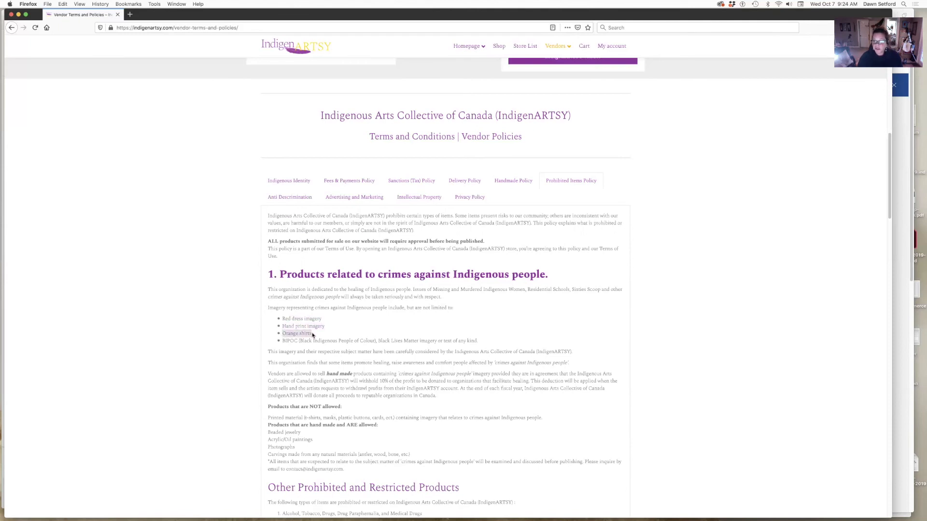
mouse_move(296, 342)
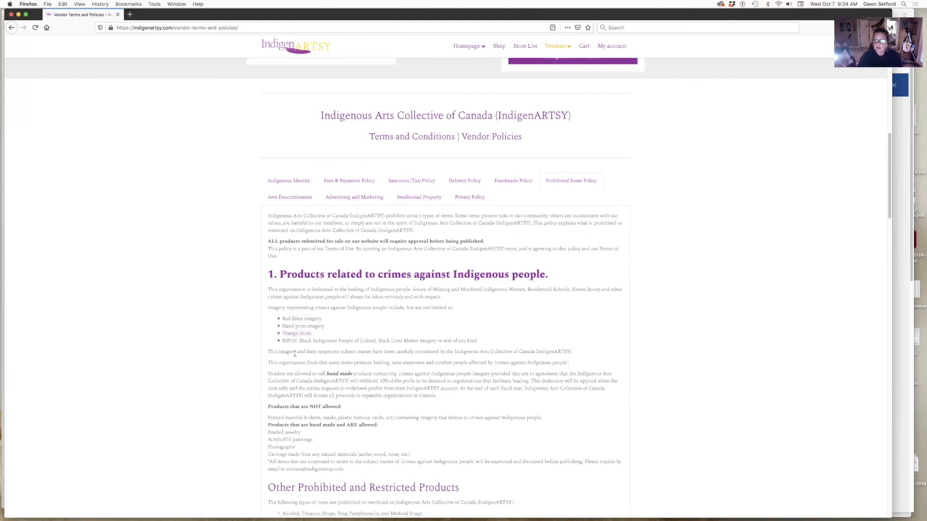
scroll("down", 3)
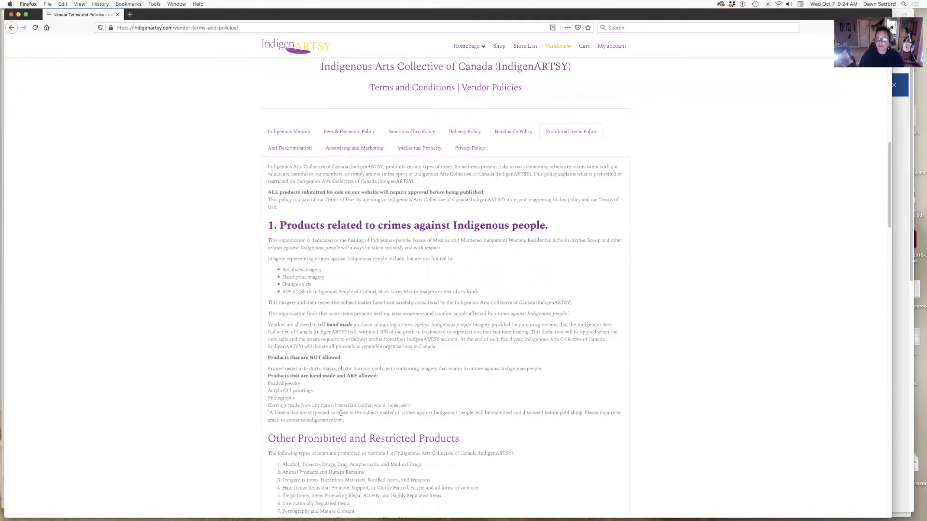
scroll("down", 3)
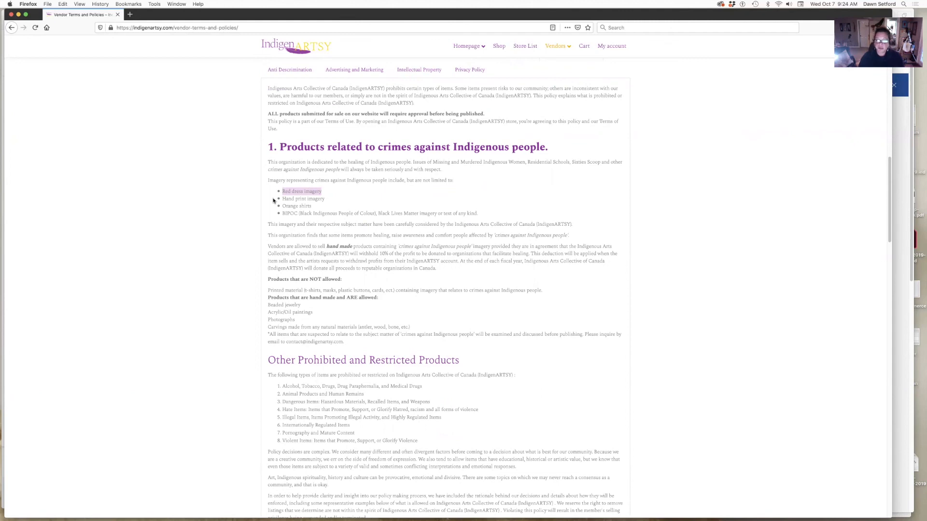
mouse_move(284, 206)
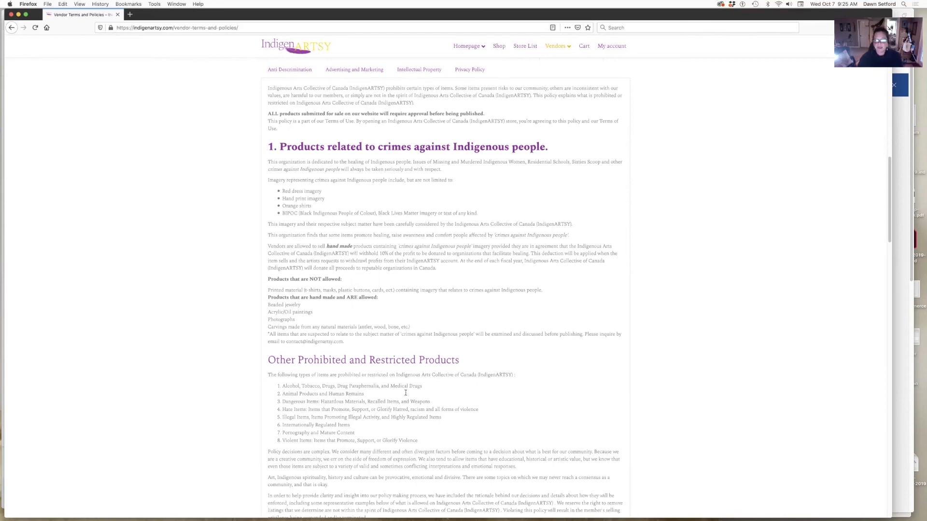
scroll("down", 3)
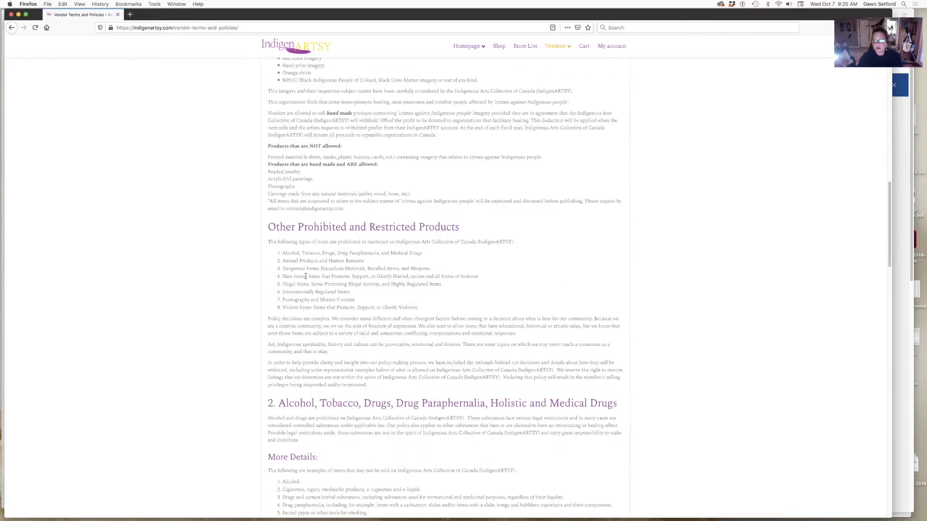